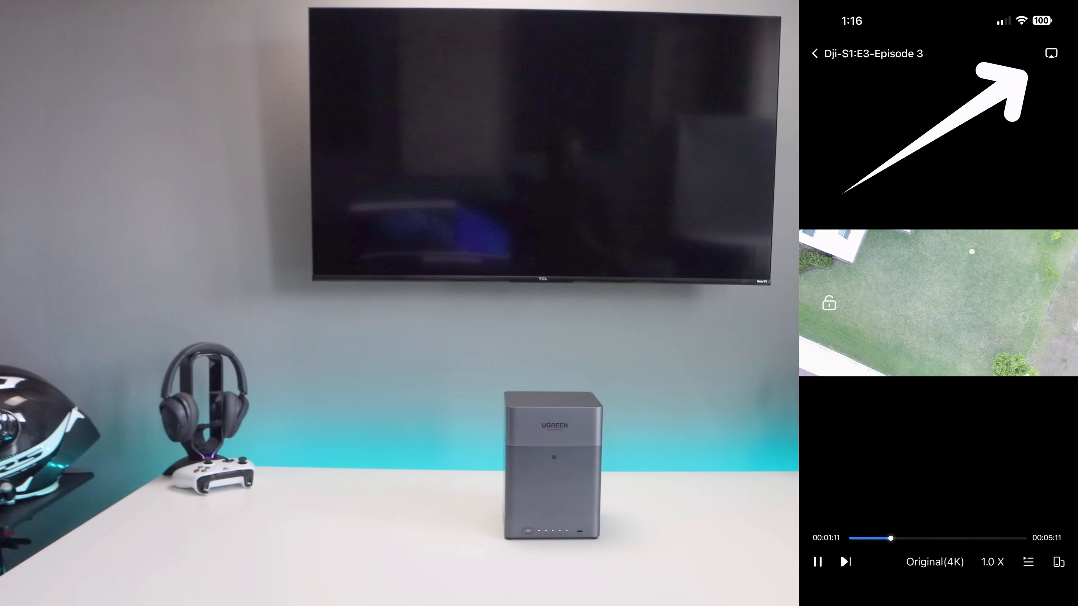
- Cast the drone episode to the wall TV using HDMI play projection mode
click(1050, 54)
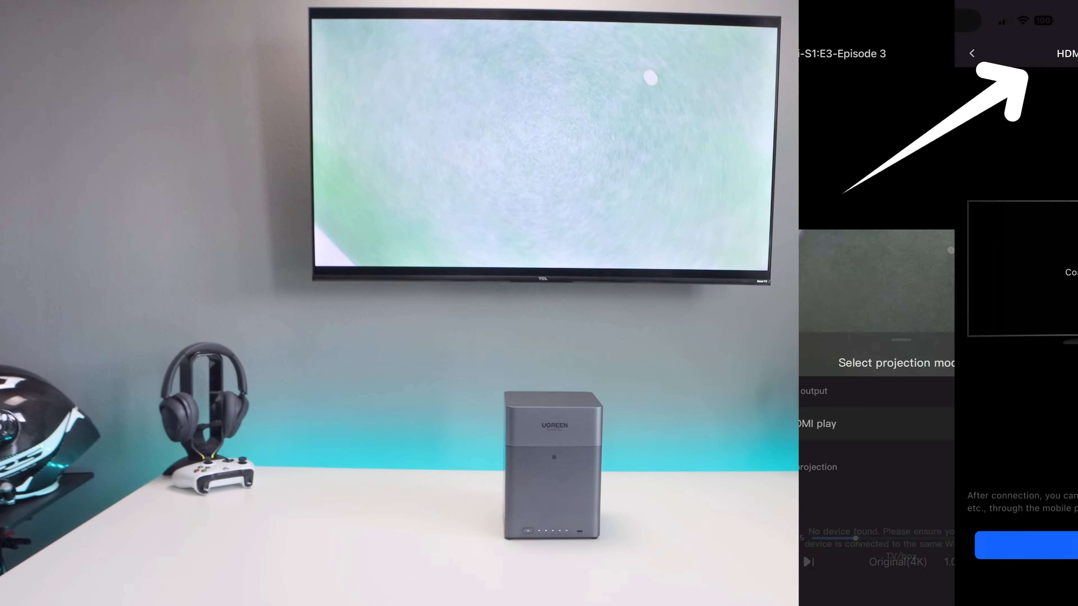
click(815, 424)
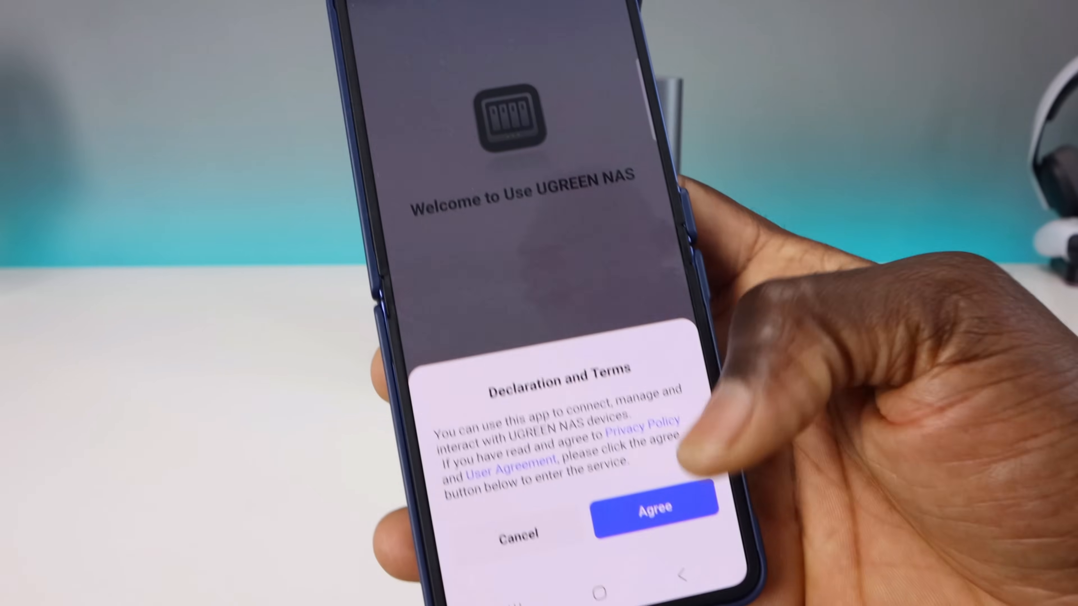
- Accept the app's Declaration and Terms to enter the service
click(653, 506)
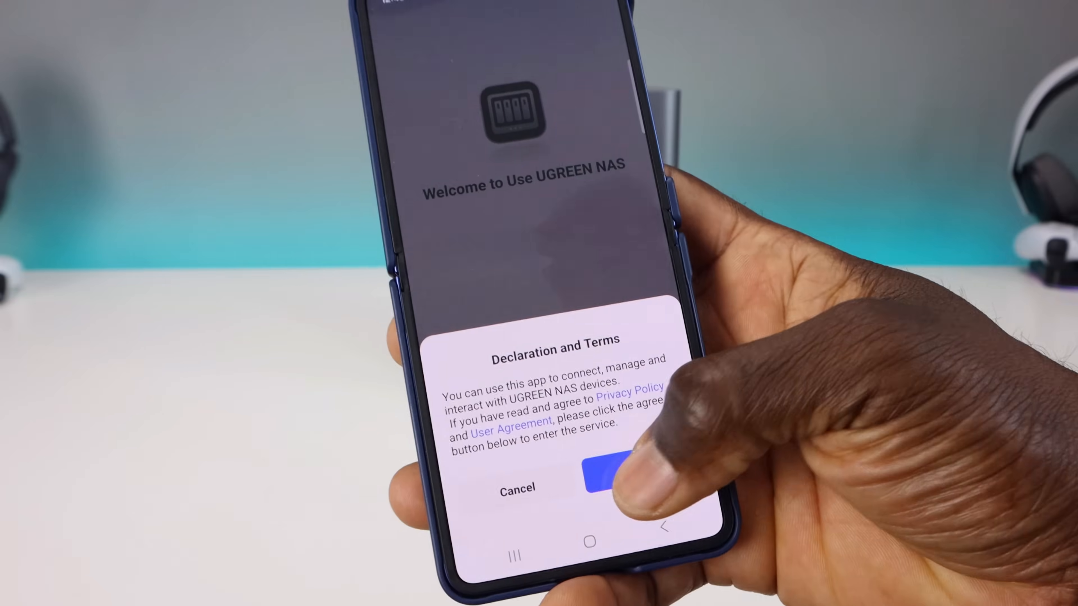
- Agree to the Declaration and Terms so the NAS login page appears
click(605, 481)
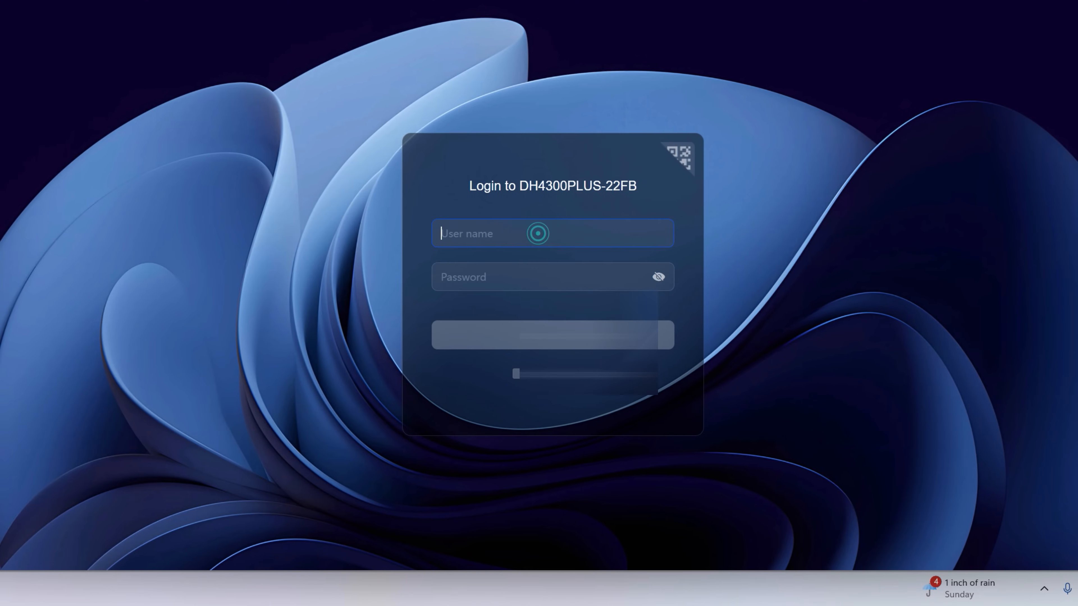
- Log in as 'Triplem' and add Hard Drive 4 to the new storage pool
text(Triplem)
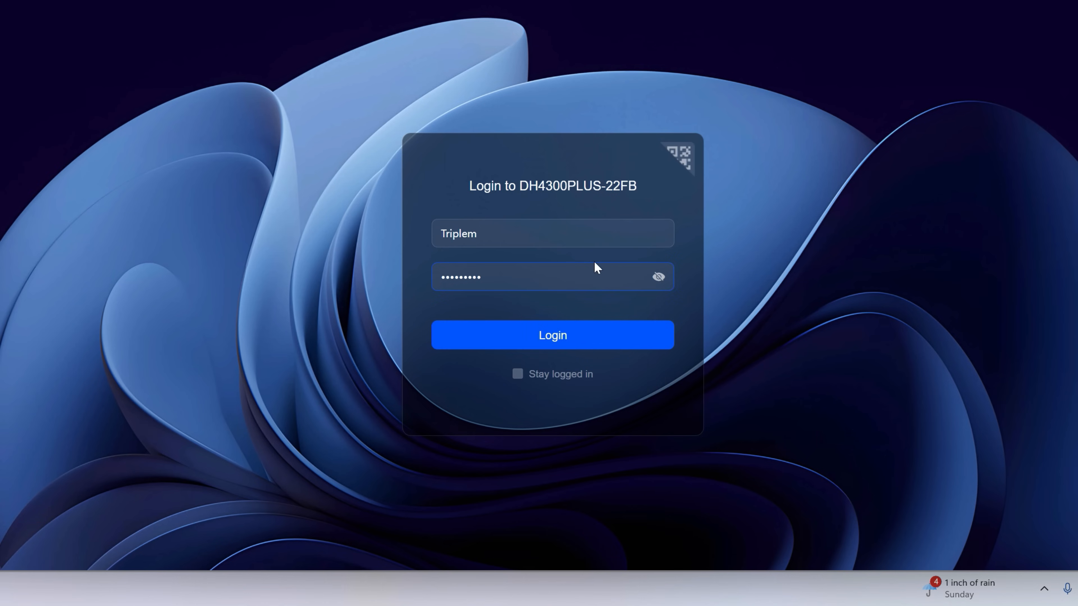
click(551, 335)
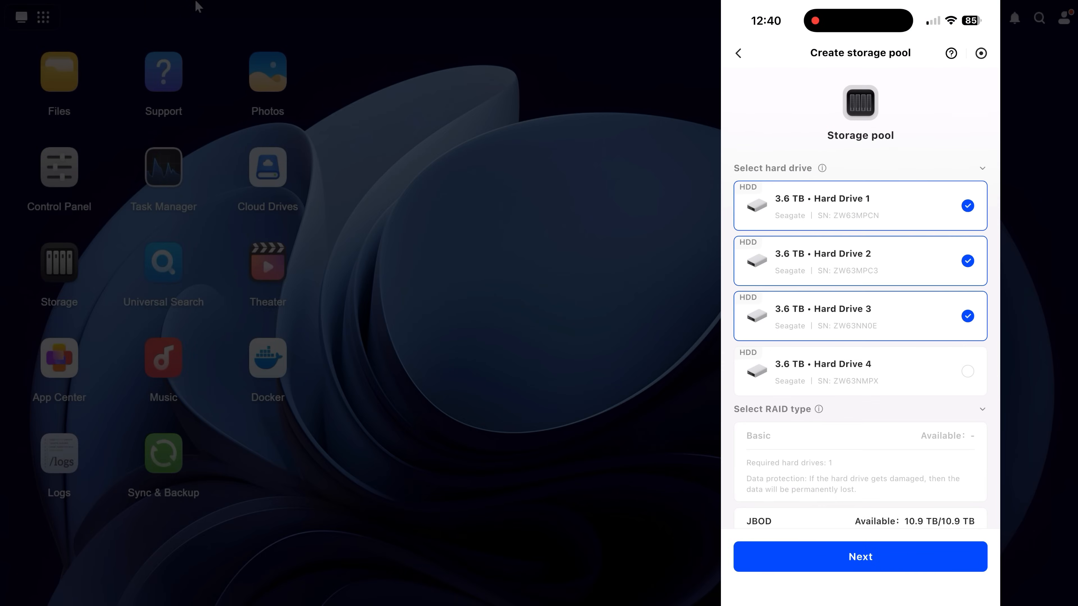
click(966, 371)
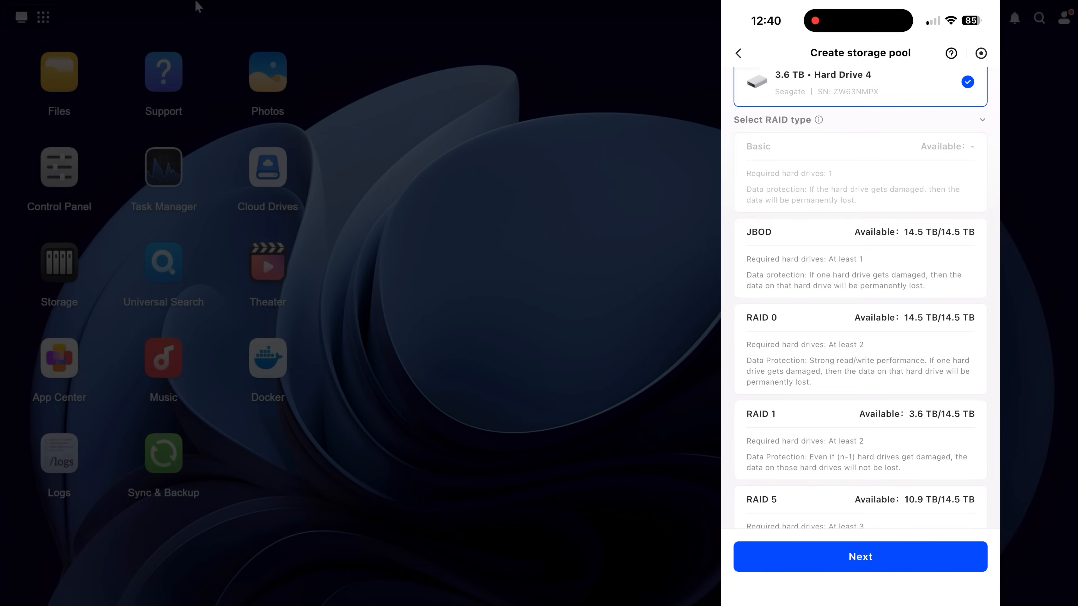
scroll(down, 3)
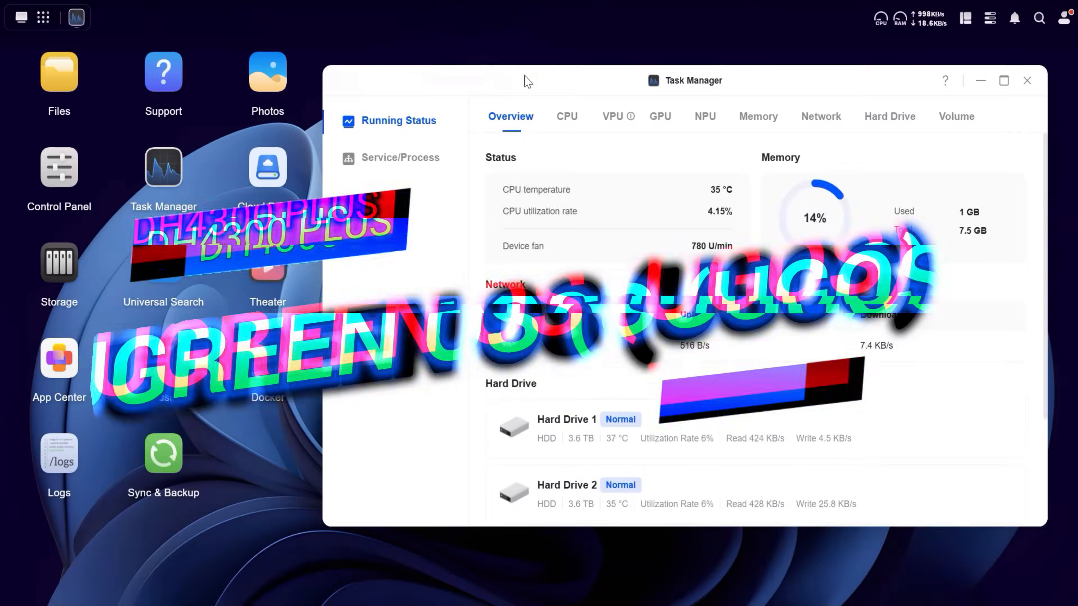
- Close Task Manager, check the system status overview, and launch Photos
click(1026, 81)
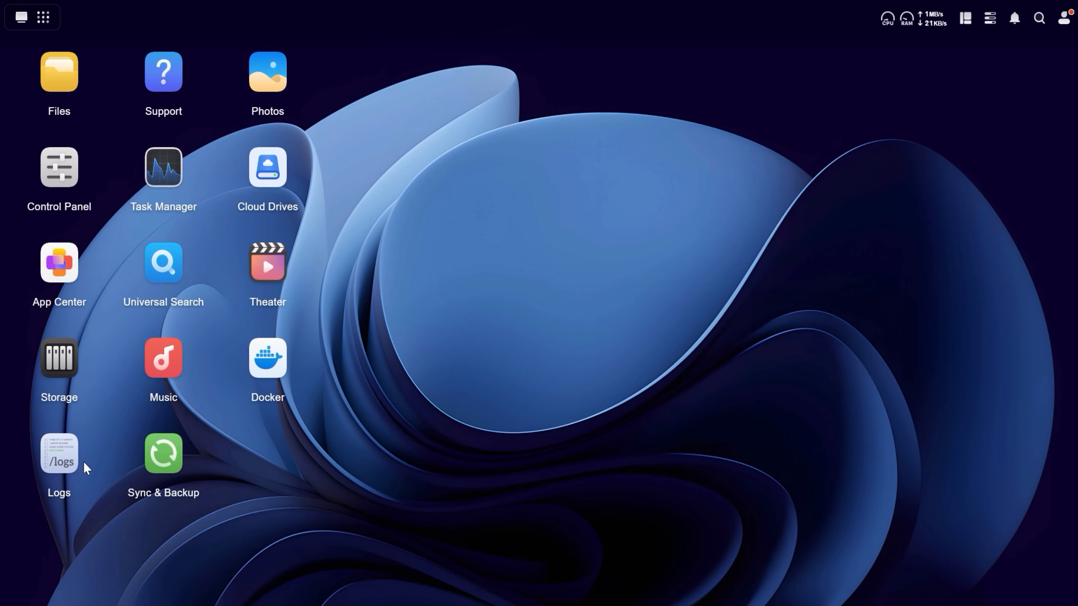
click(964, 17)
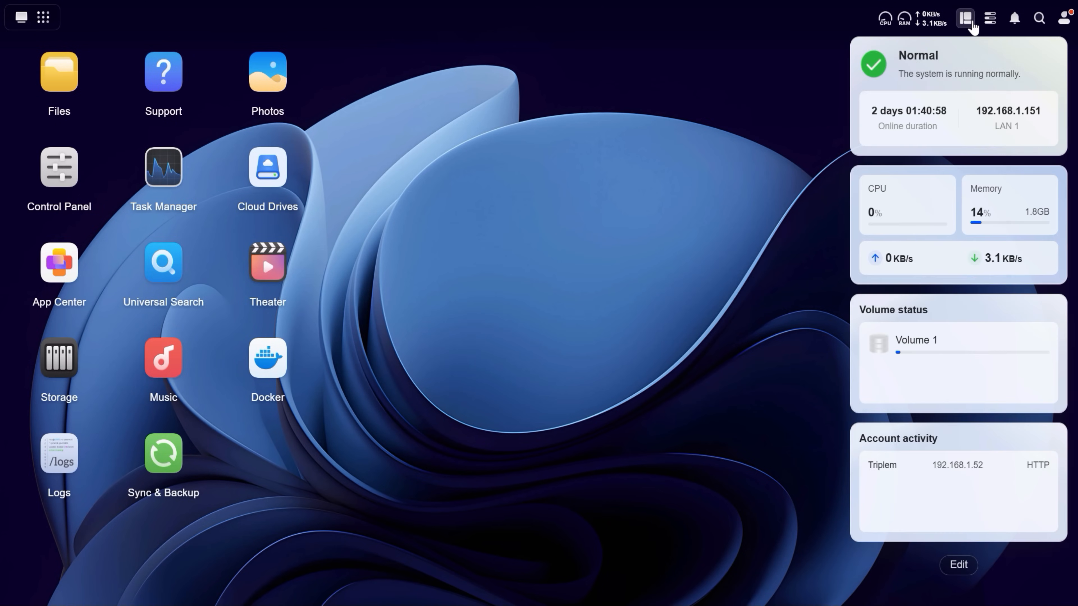
click(964, 17)
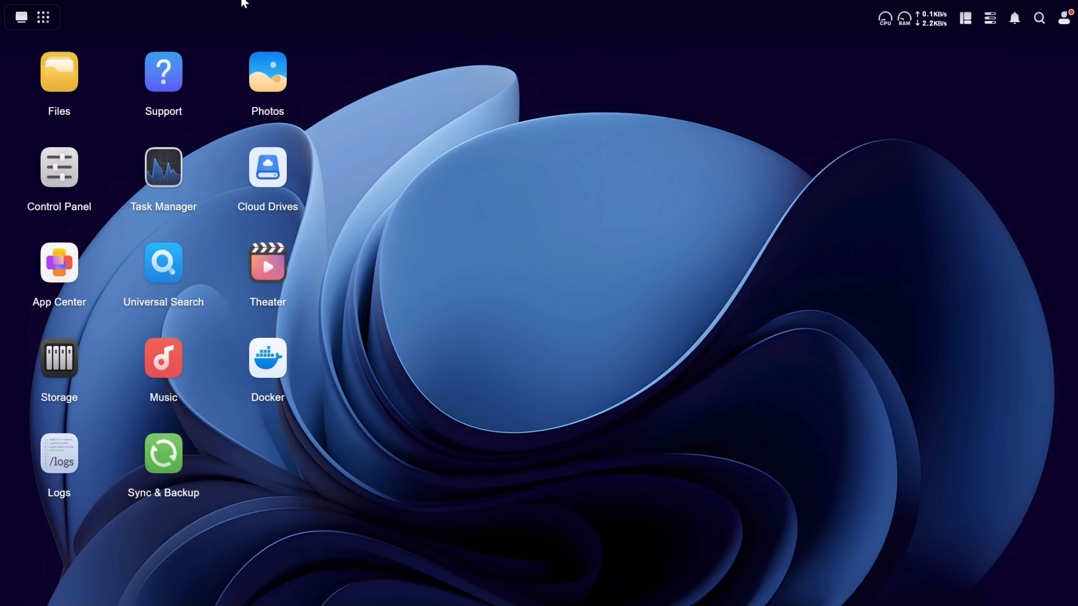
double_click(266, 72)
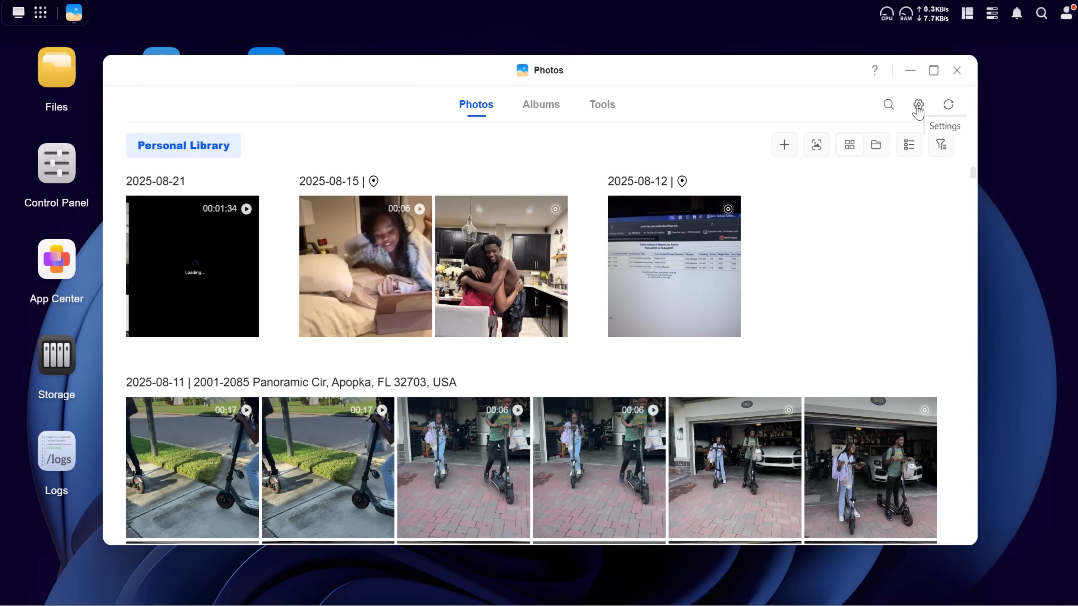
- View the Photos settings, then switch to an app on the mobile home screen
click(918, 104)
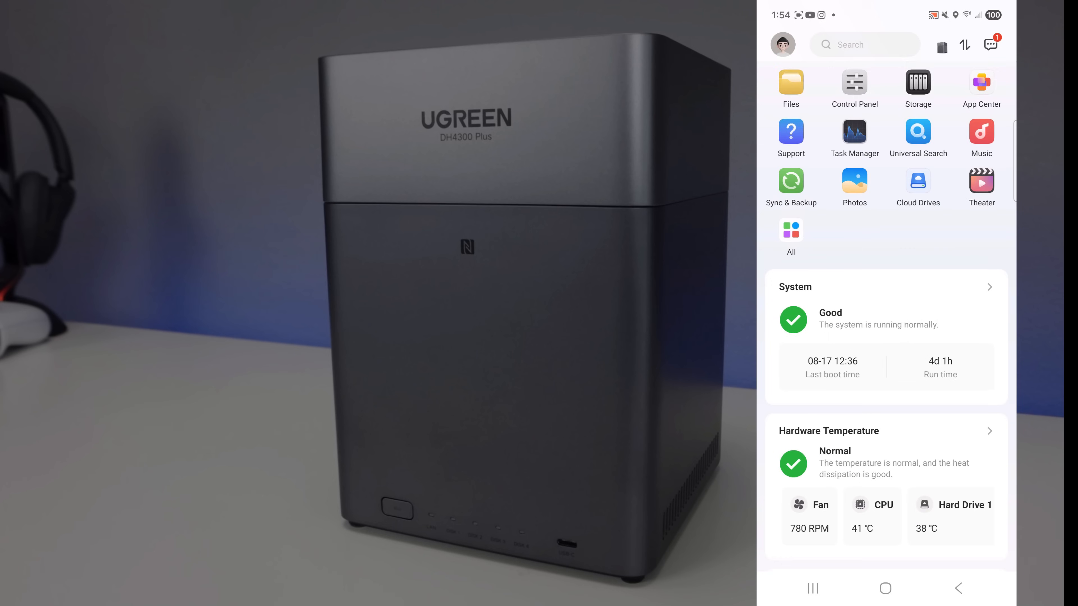
click(854, 181)
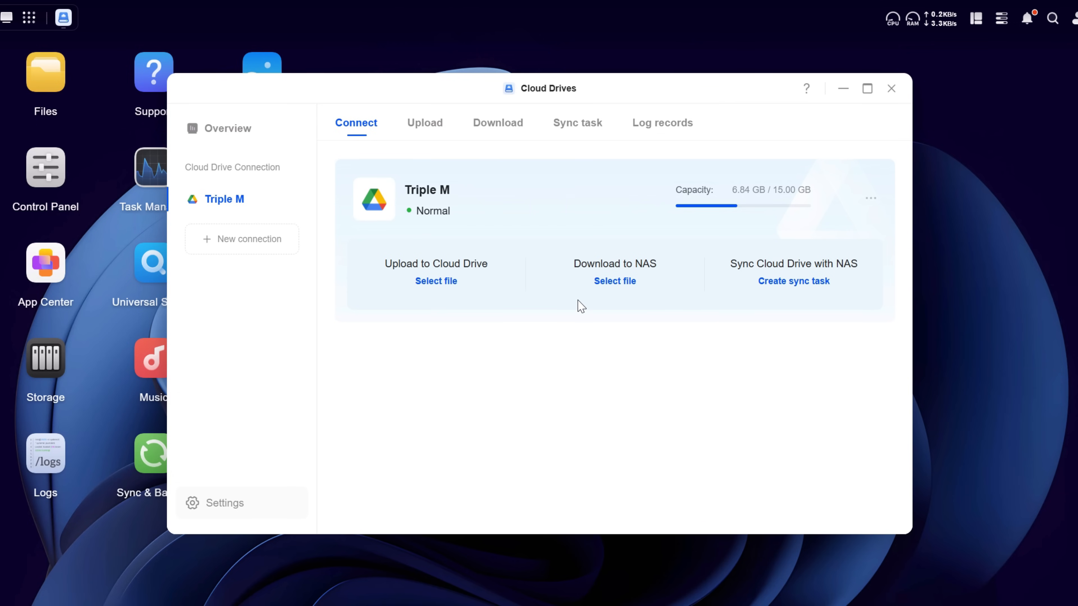
mouse_move(575, 284)
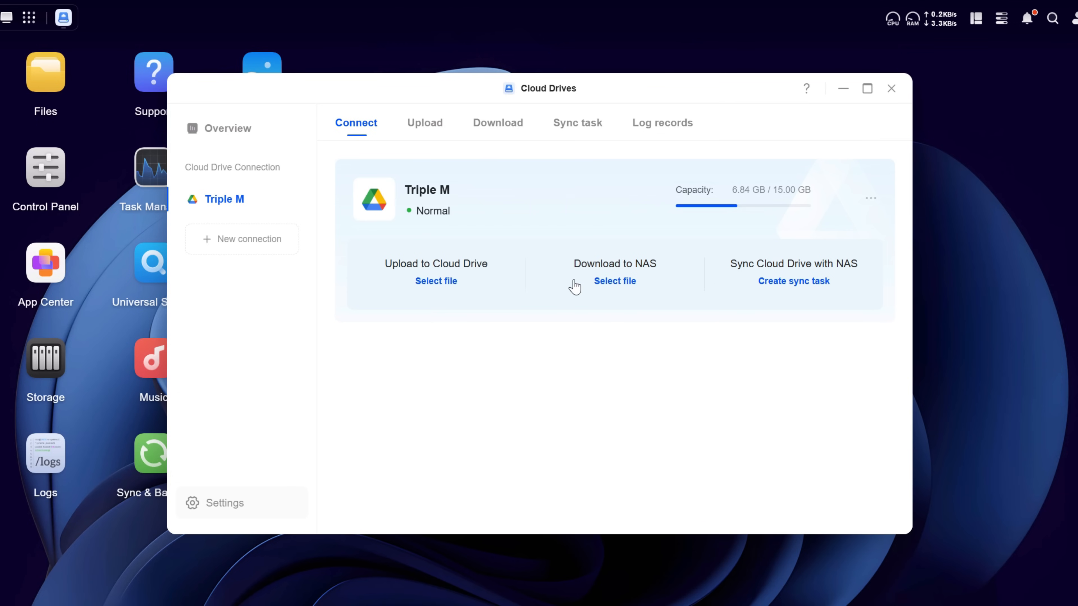
- Leave Cloud Drives and inspect the running Plex container in Docker
click(891, 89)
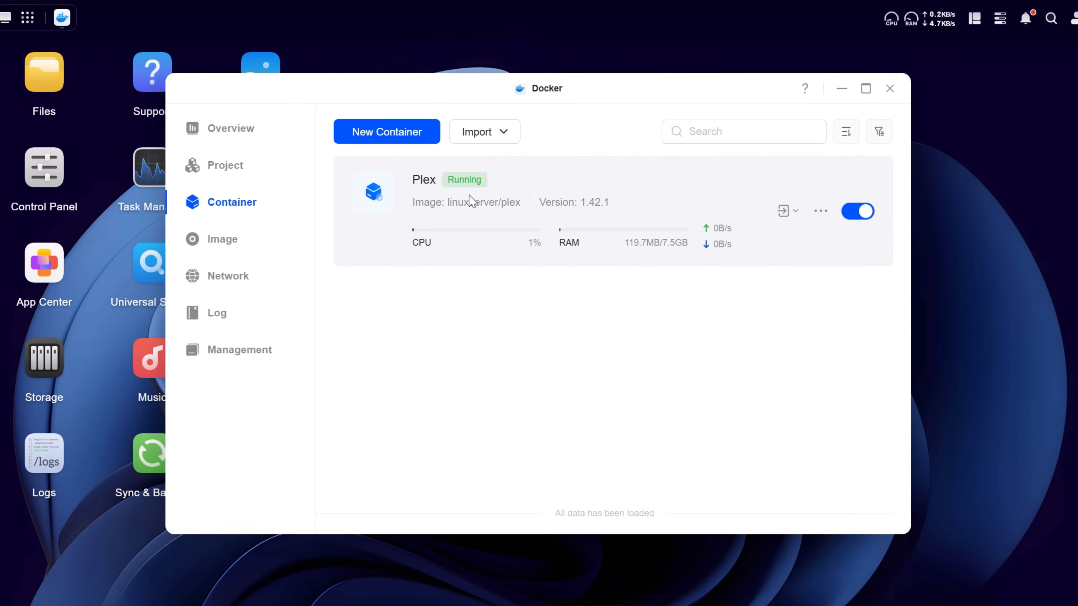
click(425, 179)
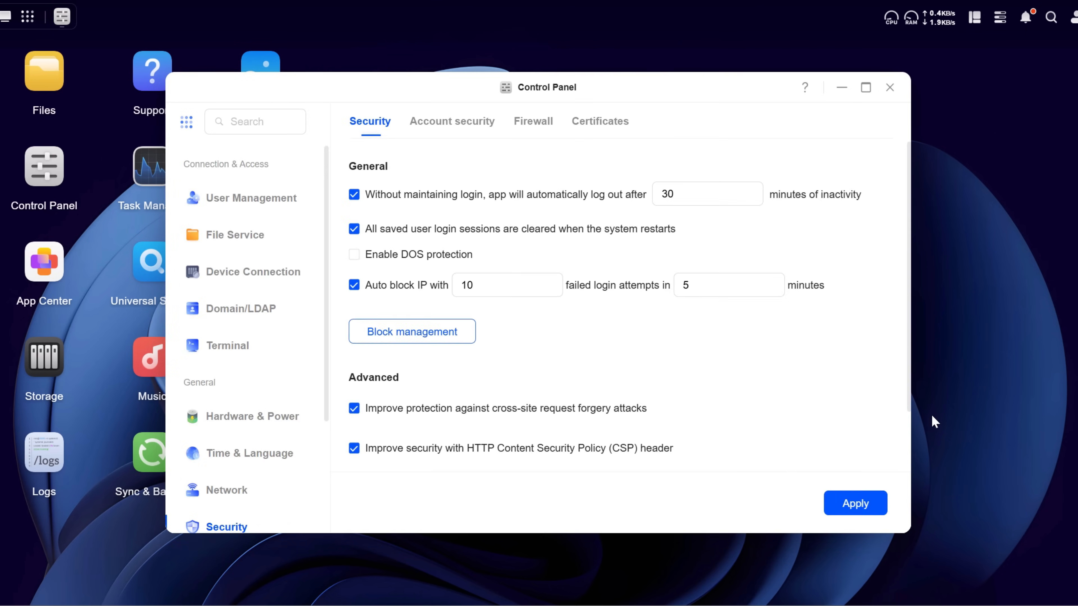
- Review the Firewall and Certificates pages in Security, then close Control Panel
click(532, 121)
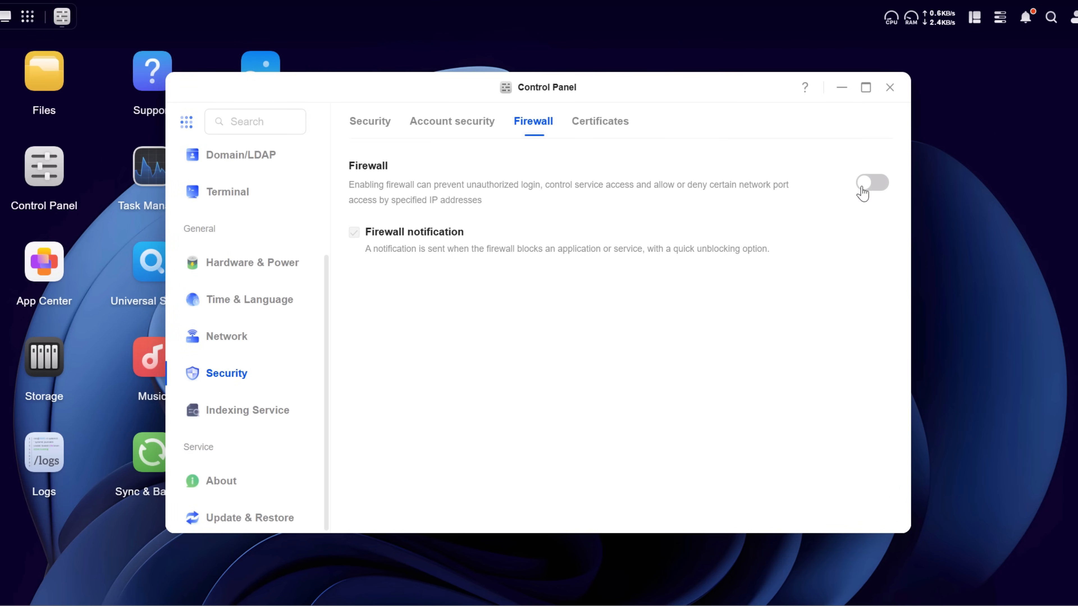
click(599, 121)
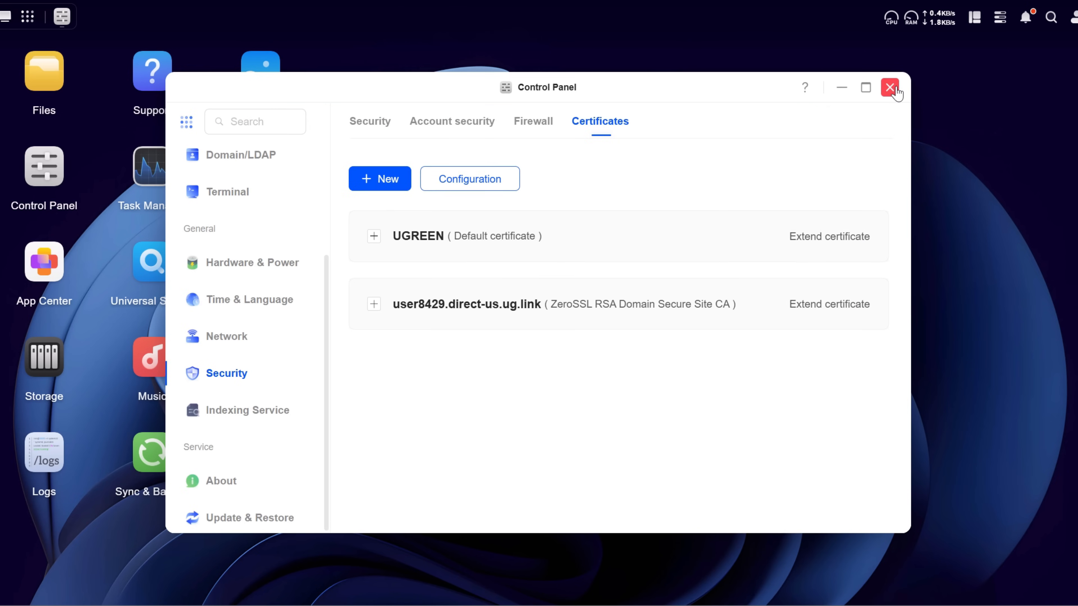
click(888, 87)
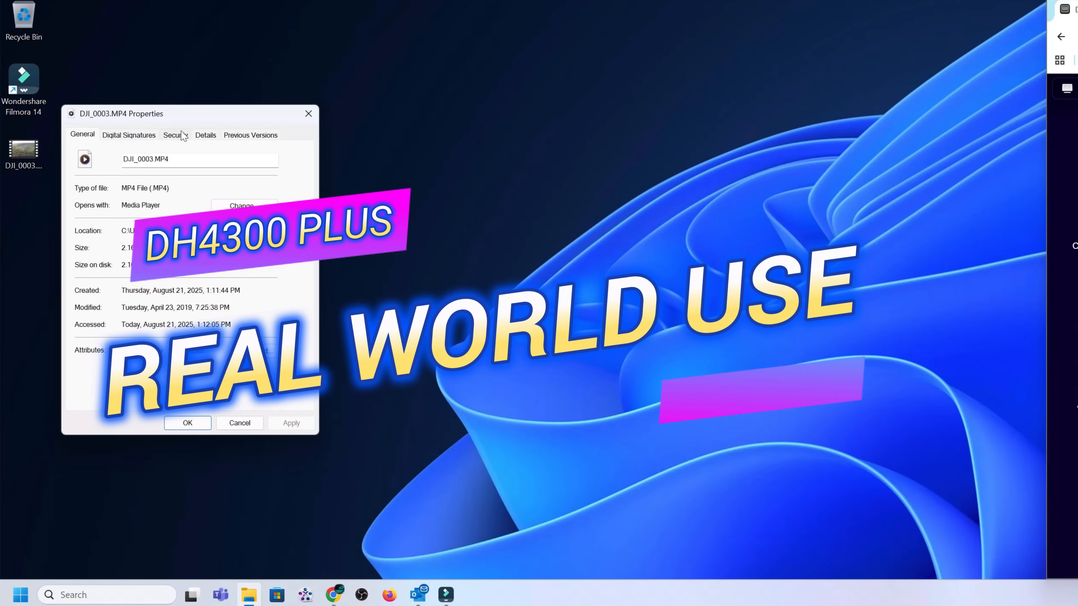
- Check DJI_0003.MP4 details: 4096×2160 at 23.98 fps and 59925kbps
click(204, 135)
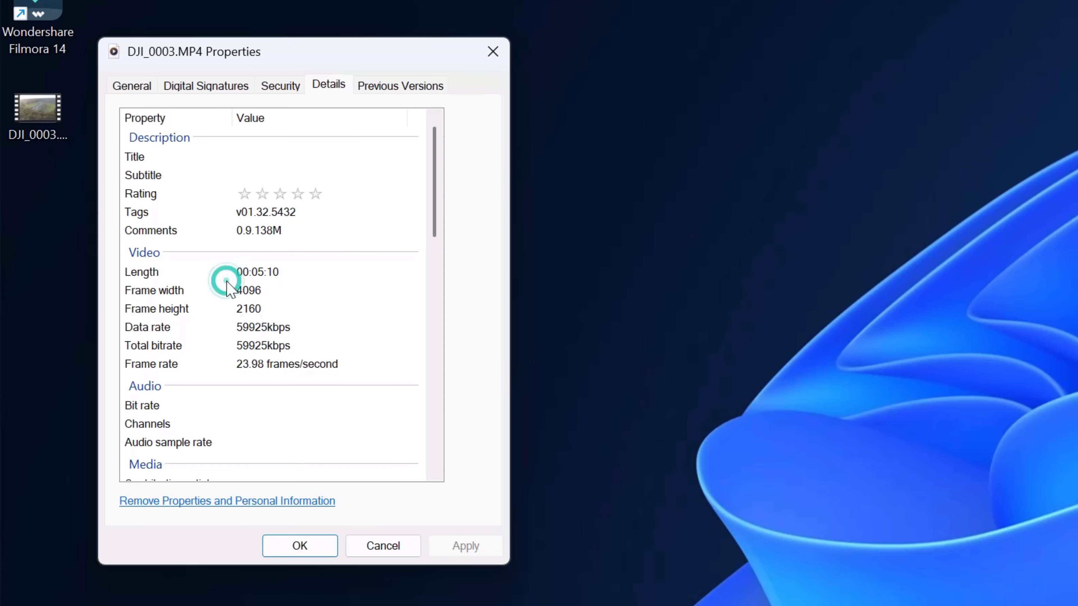
click(240, 290)
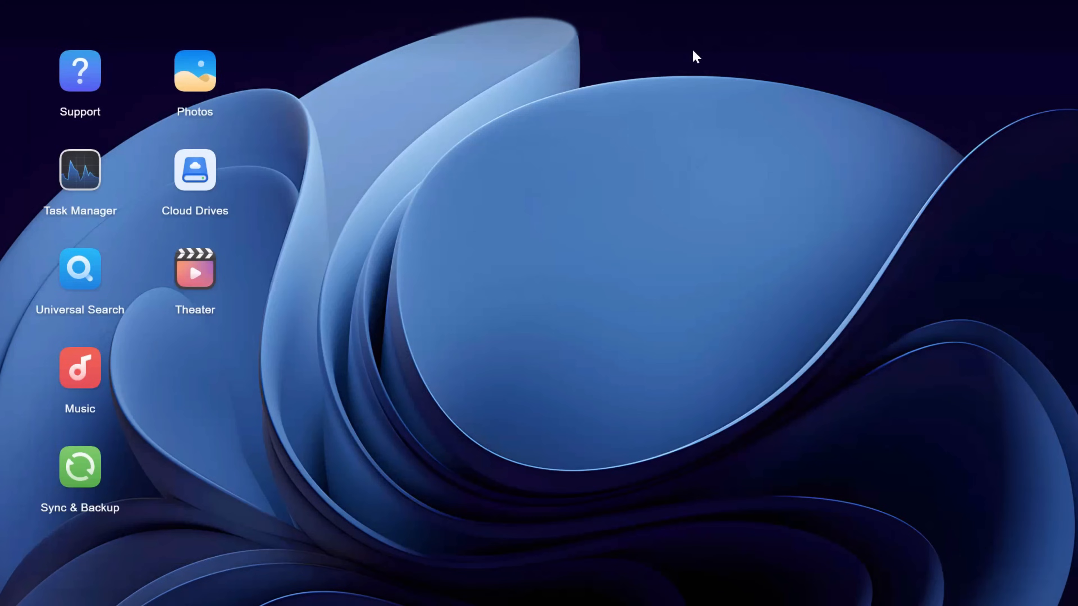
mouse_move(11, 395)
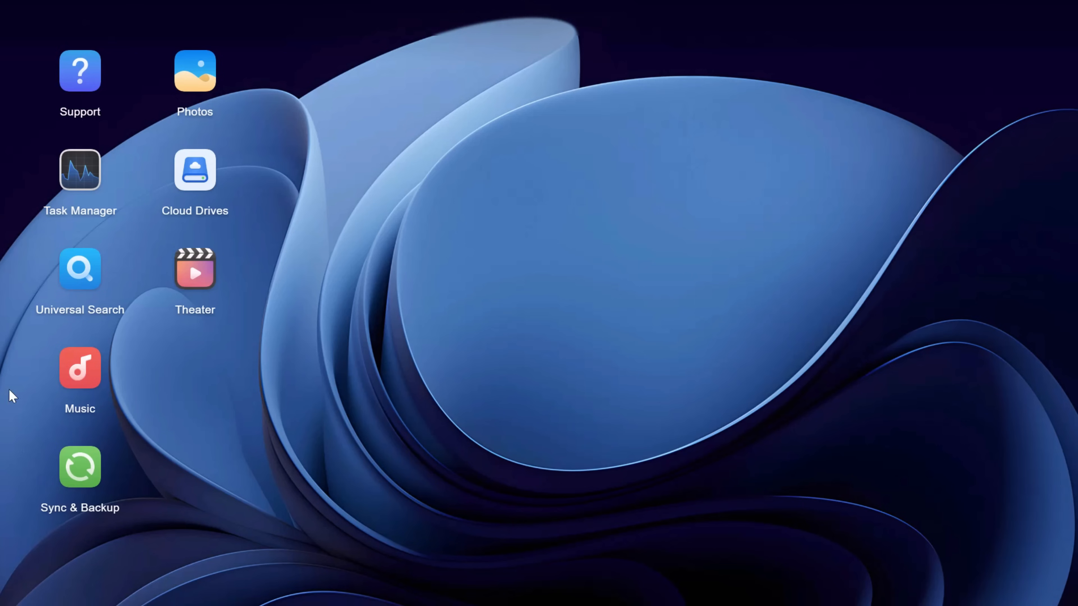
mouse_move(96, 185)
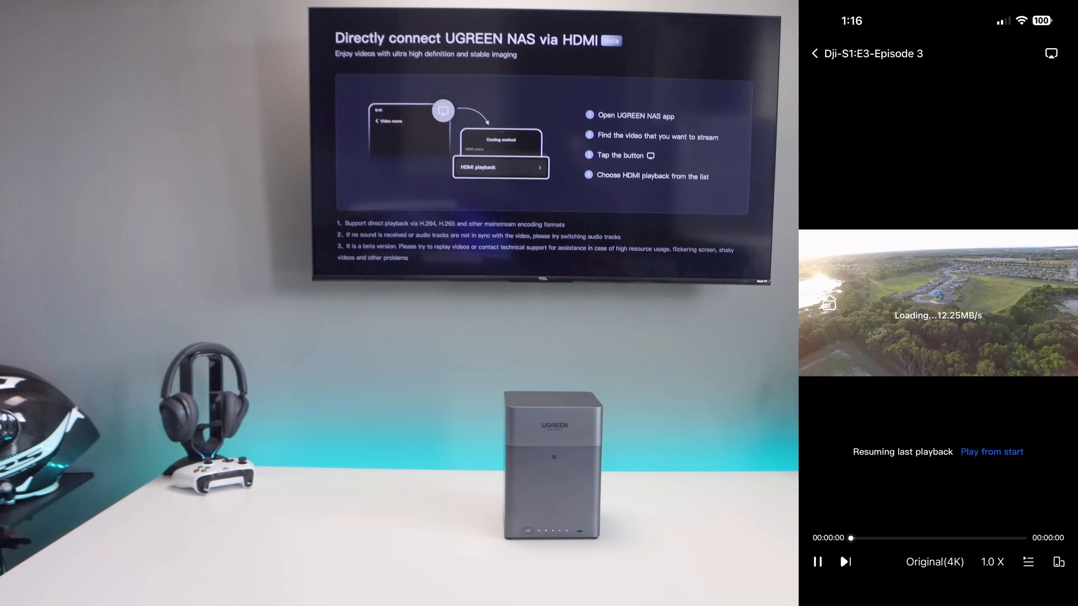
- Project Dji-S1:E3-Episode 3 to the TV through HDMI play
click(1051, 54)
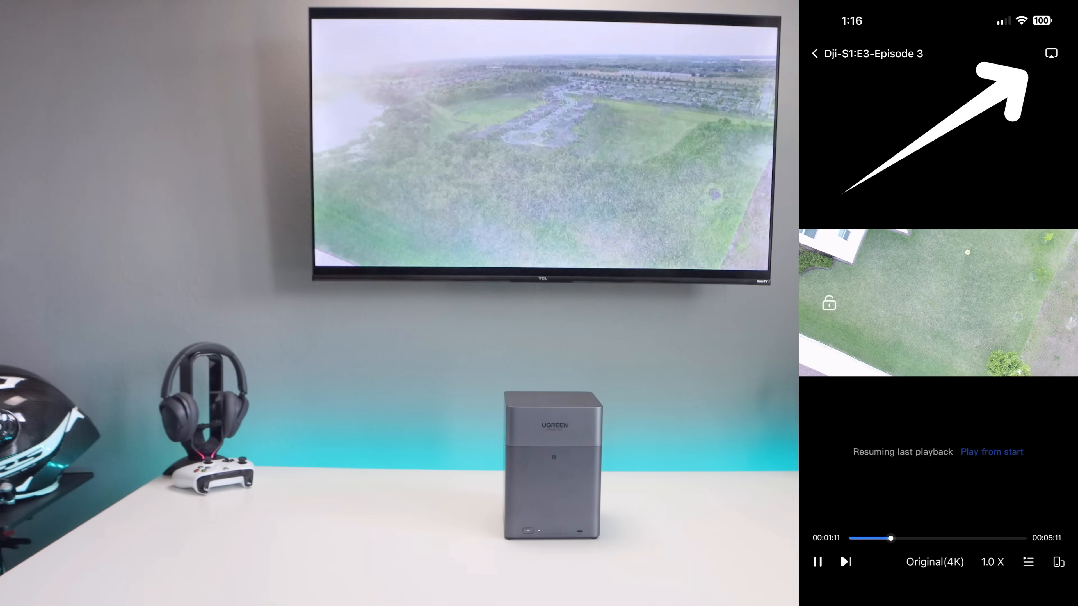
click(1050, 53)
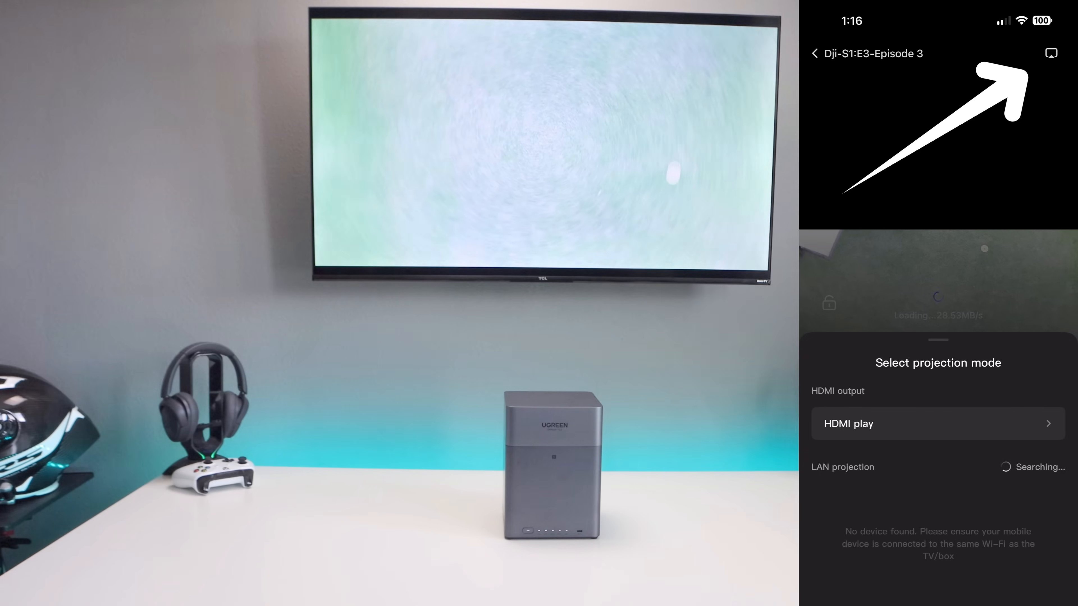
click(936, 423)
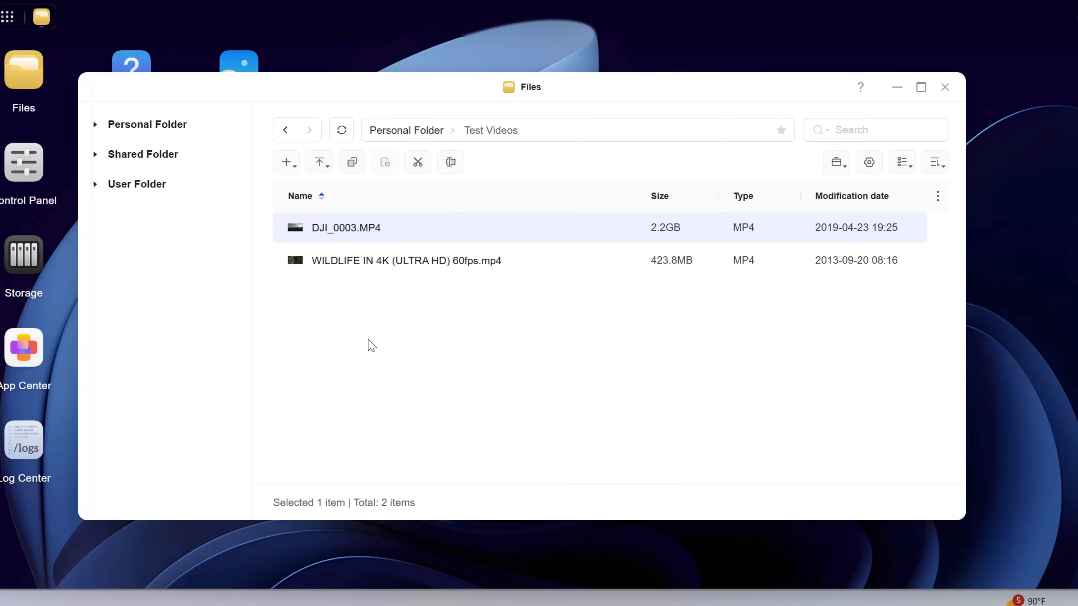
mouse_move(378, 268)
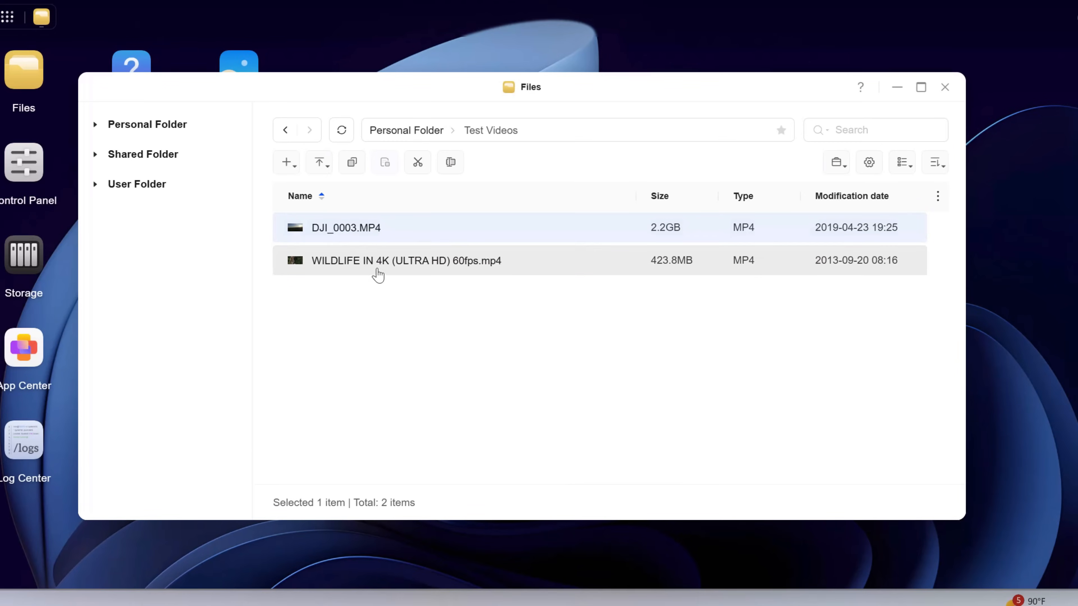
- Play the drone video DJI_0003.MP4 from the Test Videos folder in the video player
double_click(346, 228)
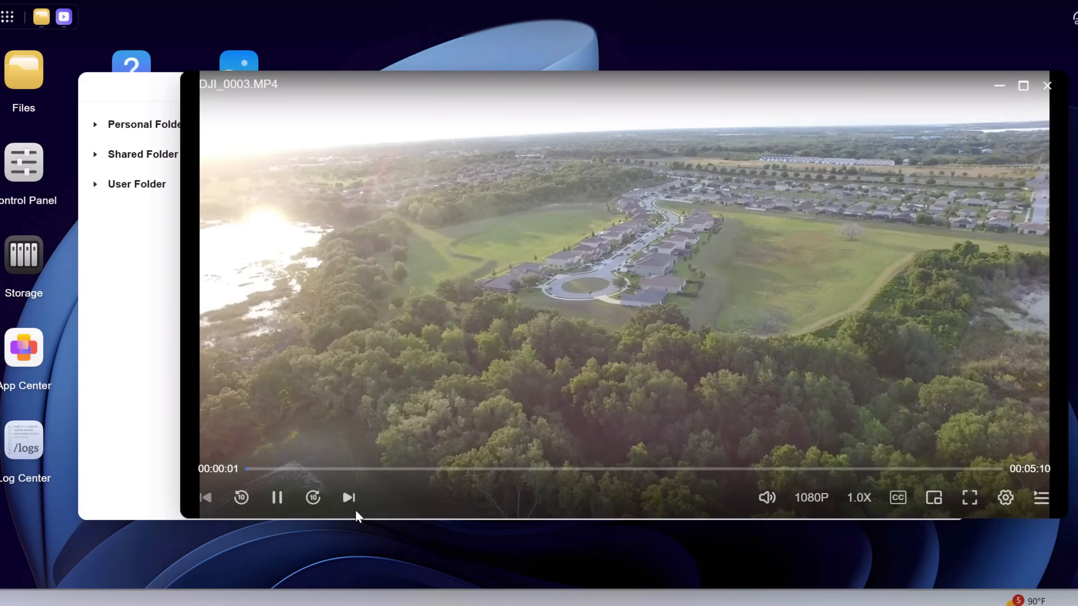
click(811, 496)
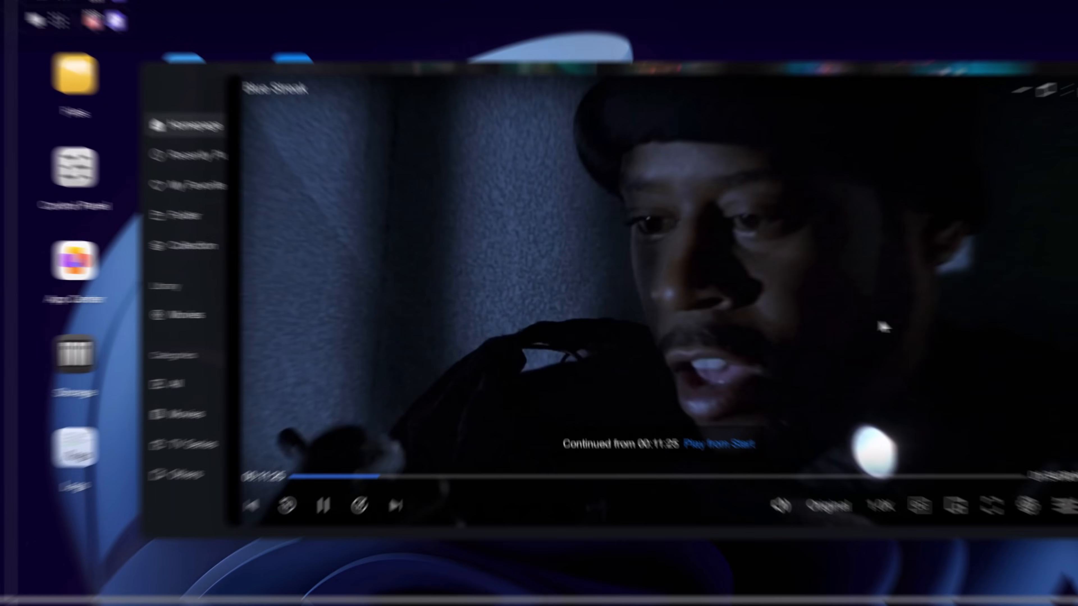
- Find subtitles online for the Blue Streak movie and download Blue Streak (engl.)
click(926, 510)
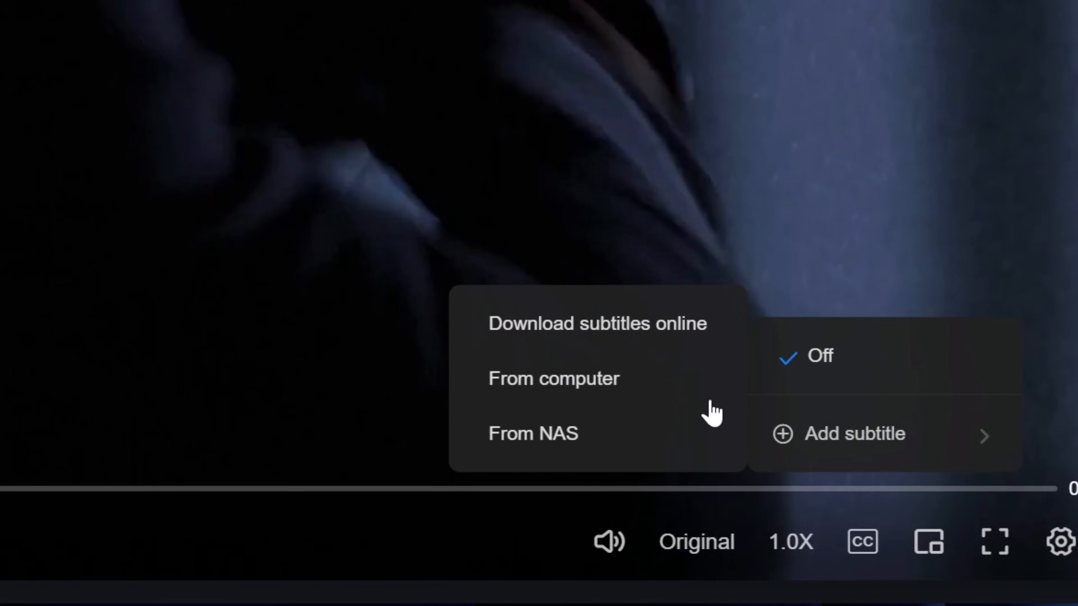
click(597, 324)
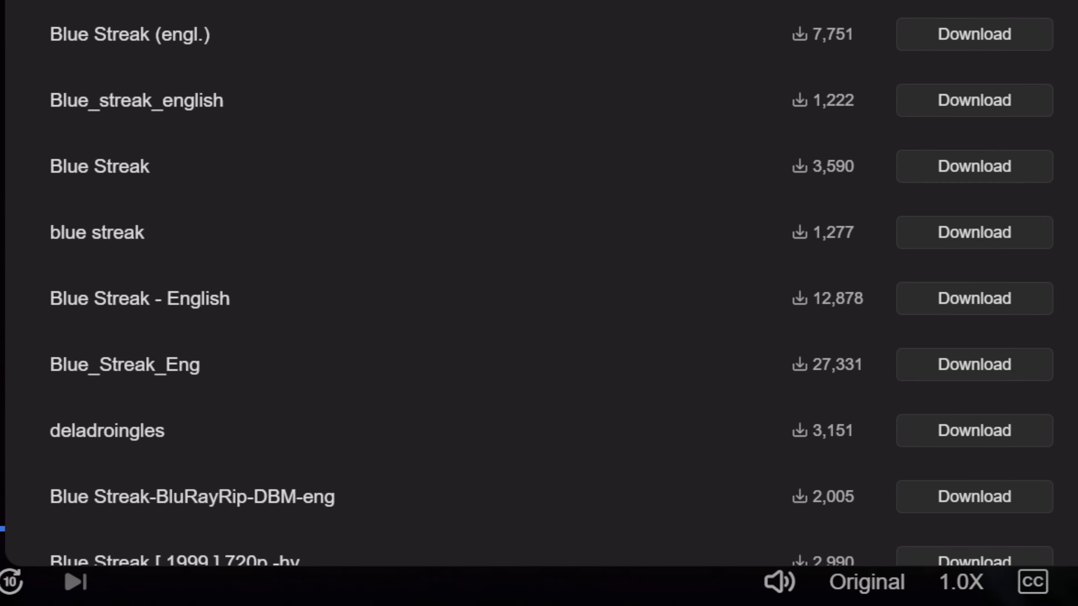
click(973, 34)
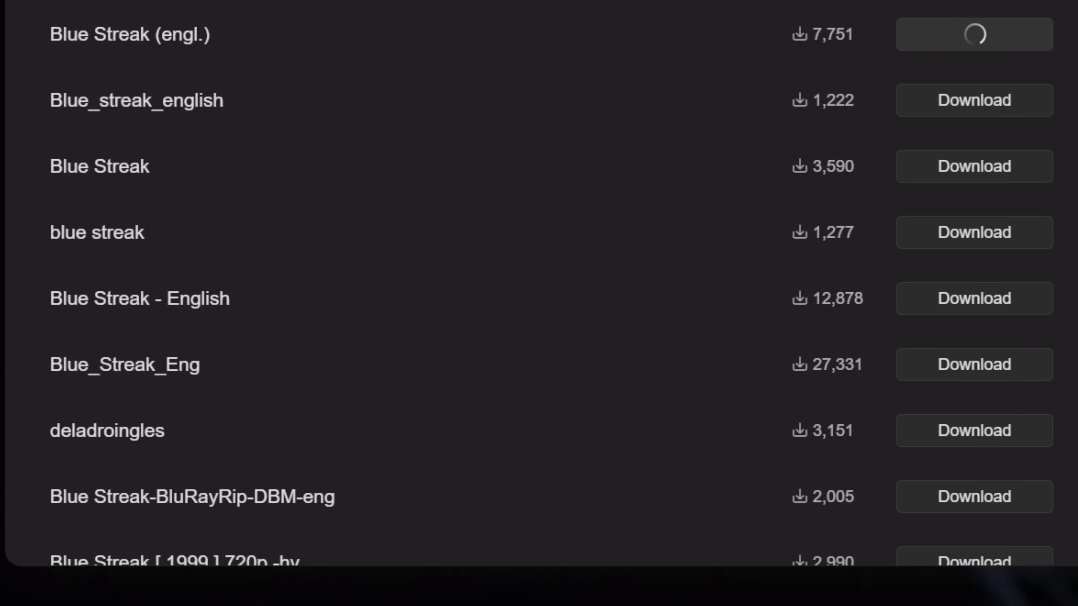
click(973, 33)
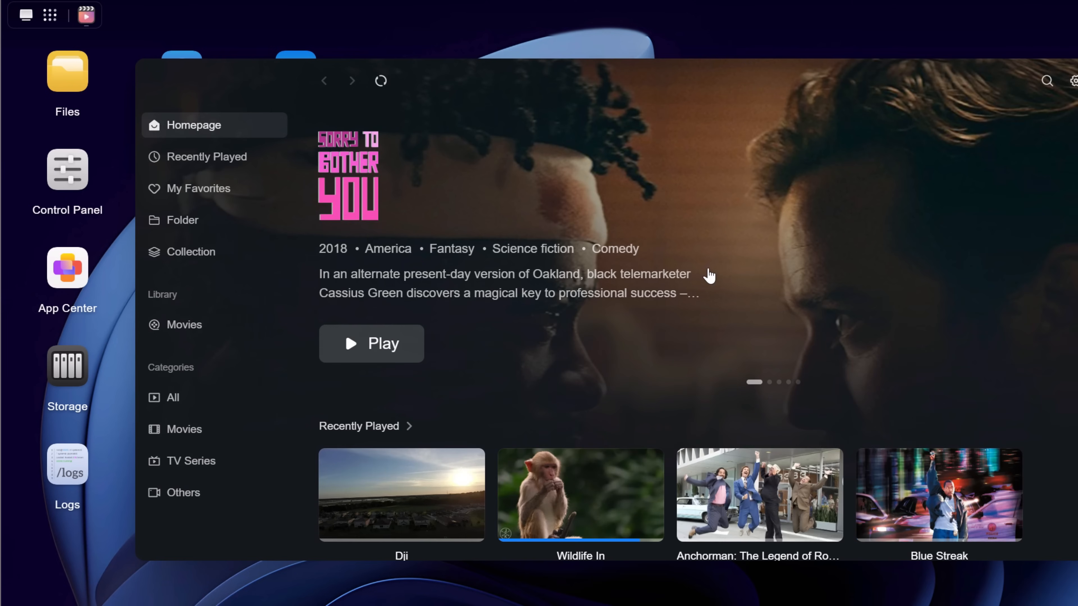
- Browse the Recent Updates carousel to later titles such as Palm Springs and Office Space
scroll(down, 3)
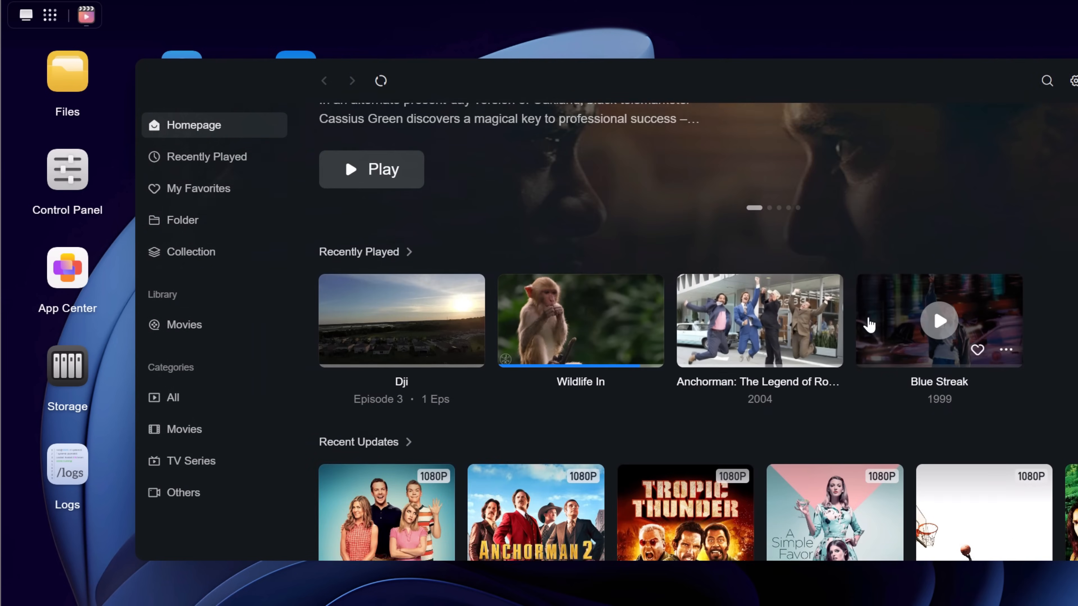
scroll(down, 3)
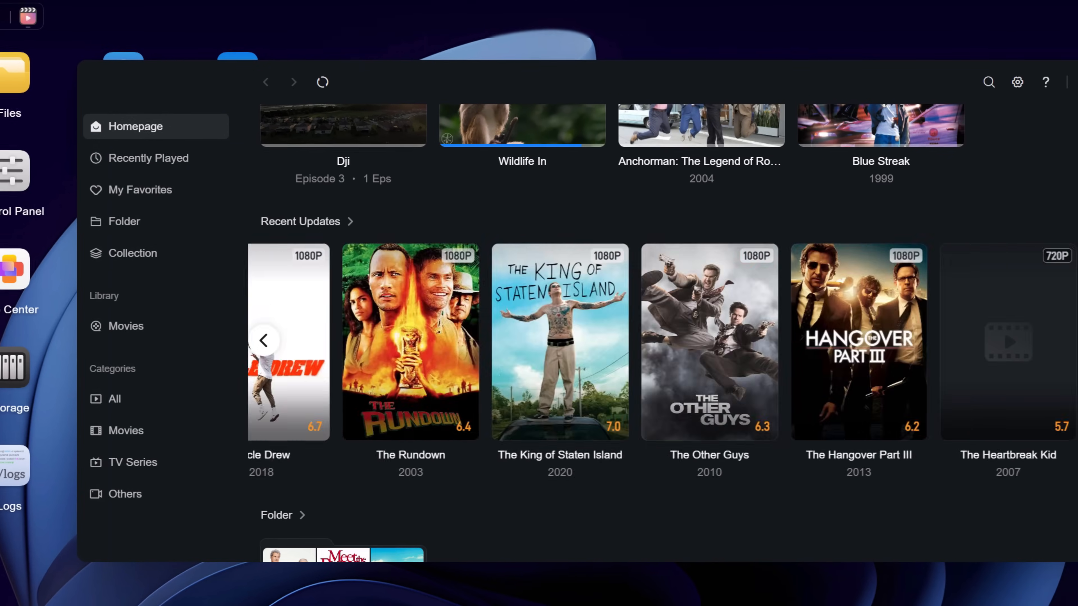
click(264, 340)
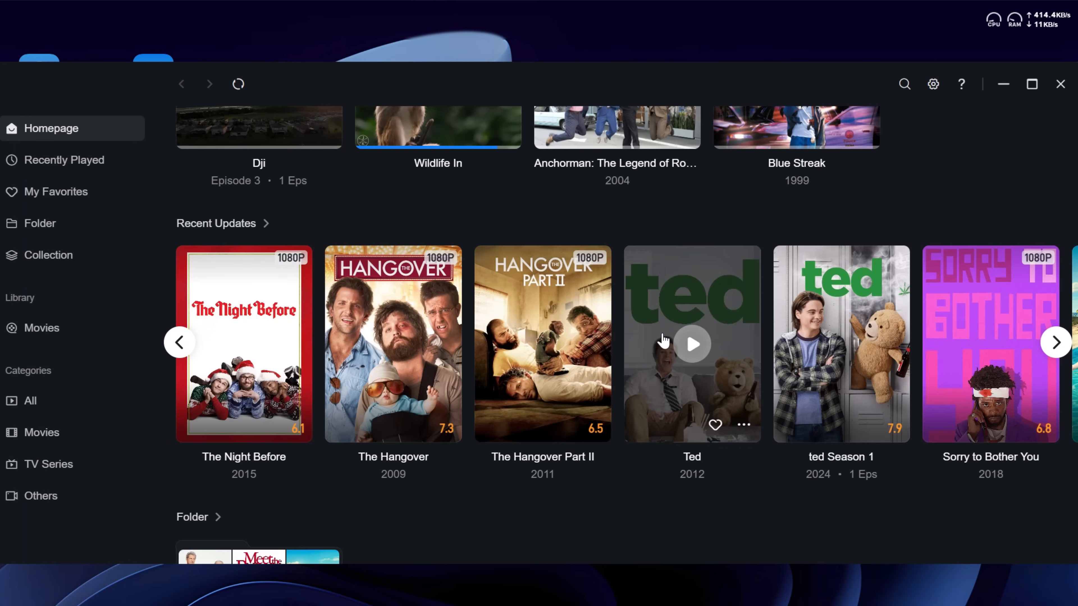
click(1055, 342)
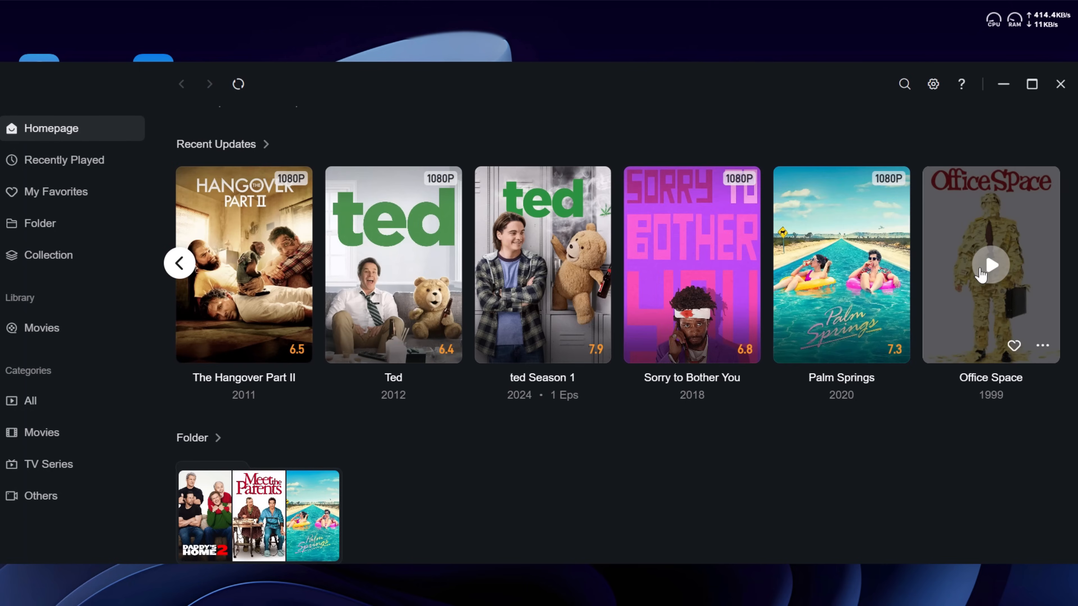
click(690, 264)
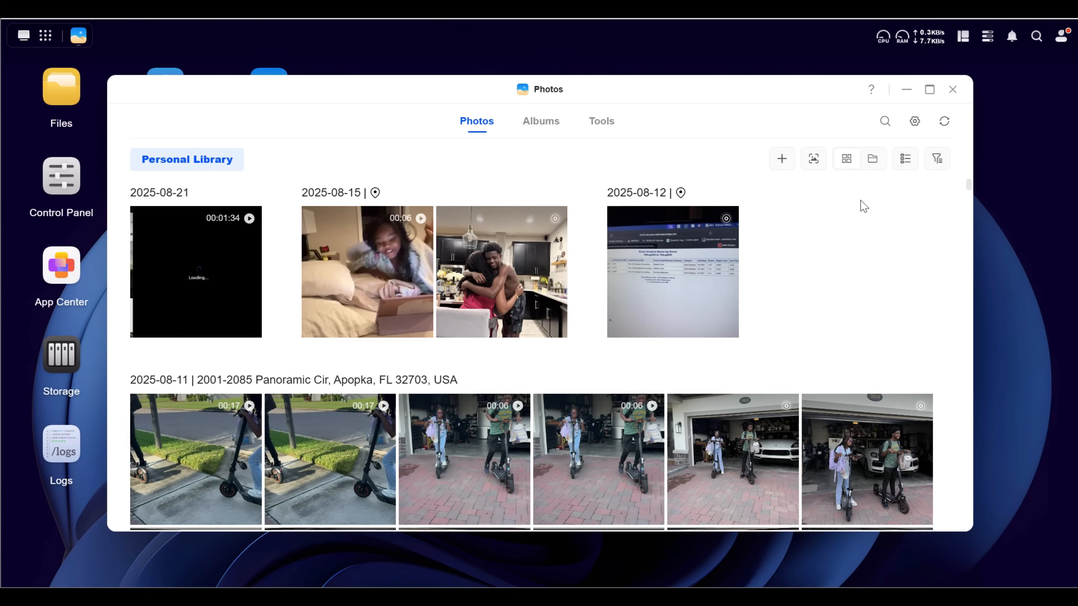
mouse_move(914, 123)
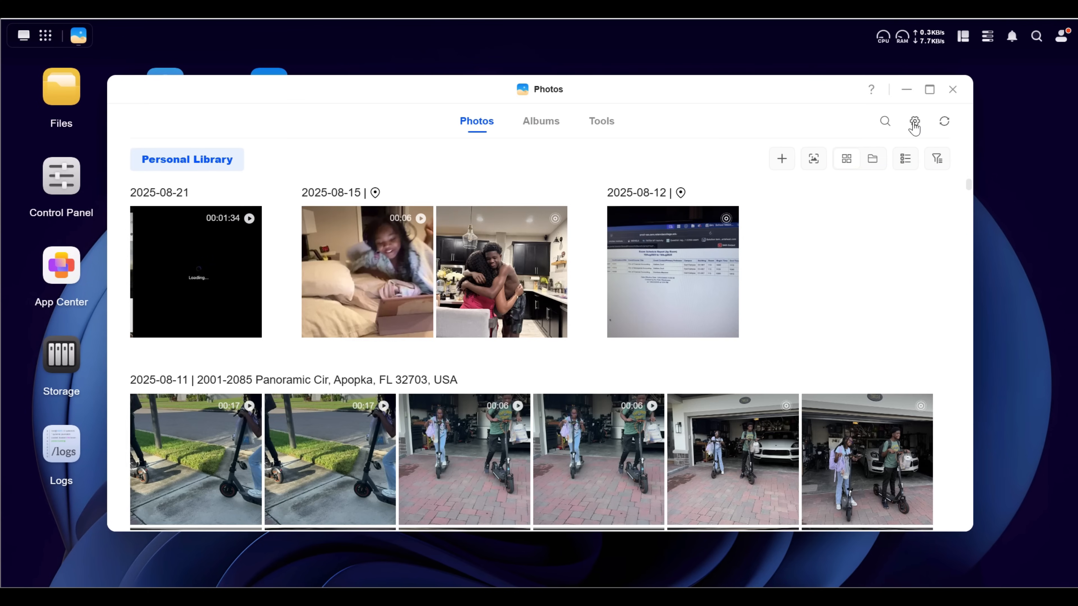
- View the Photos library settings' Intelligent recognition options for the Personal Library
click(914, 121)
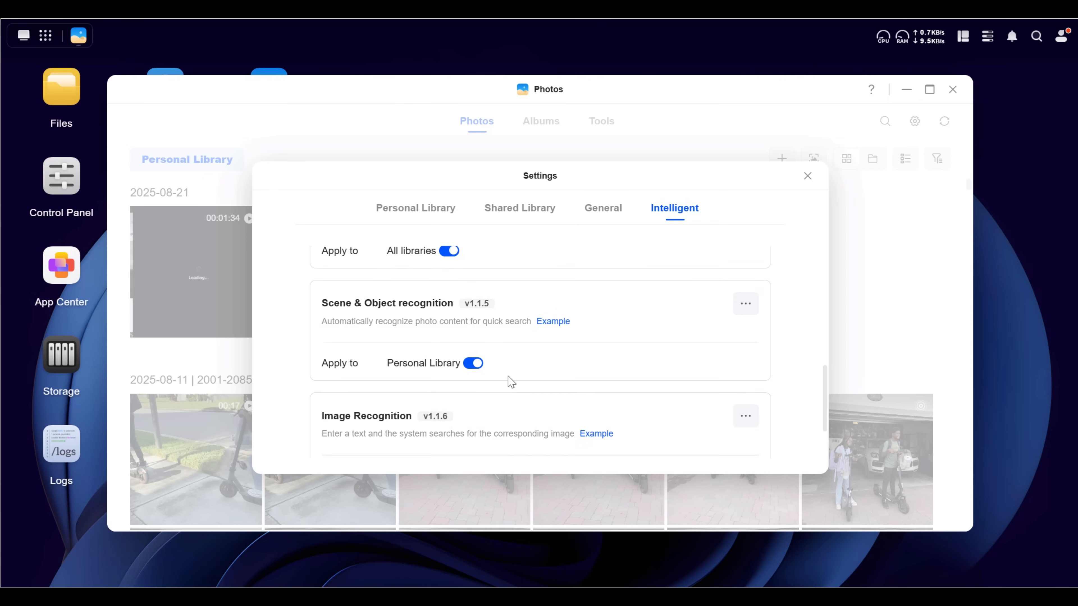
scroll(down, 3)
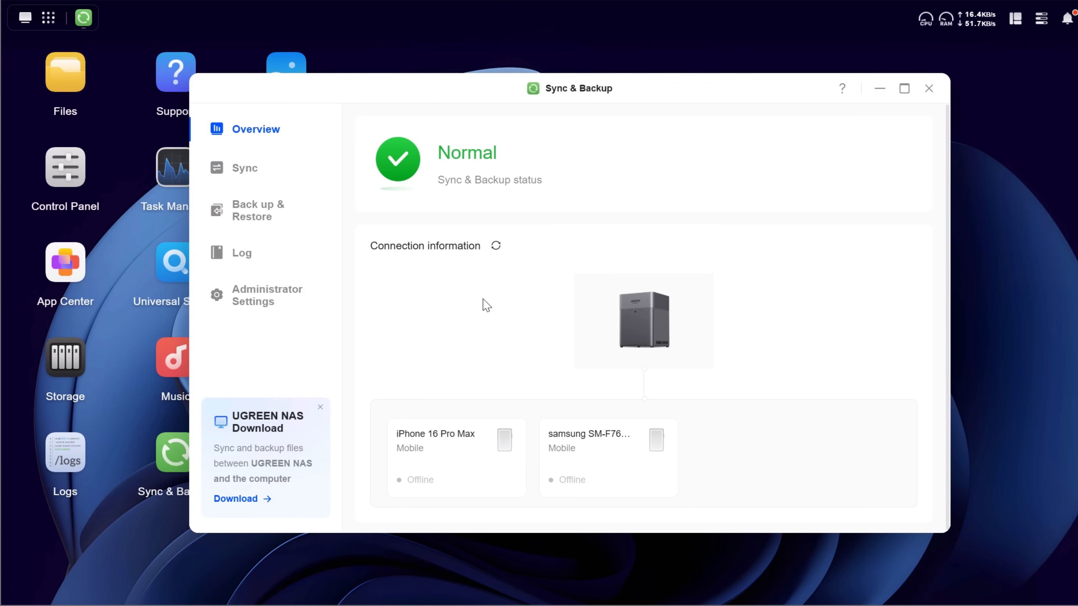
mouse_move(627, 425)
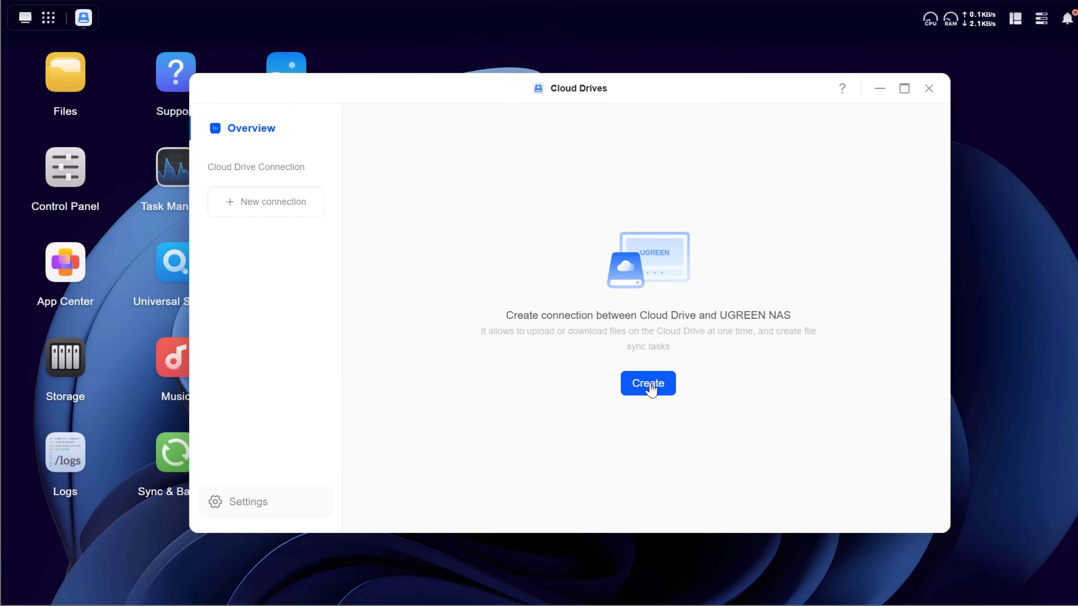
- View the Cloud Drives provider list via Create, check Storage, and close the windows
click(647, 383)
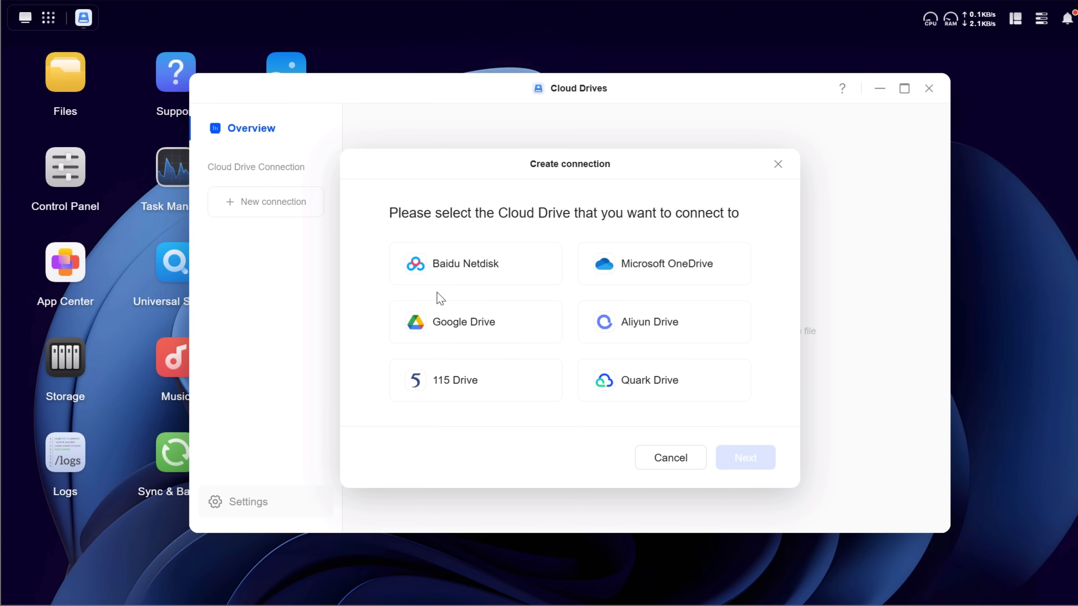
click(475, 322)
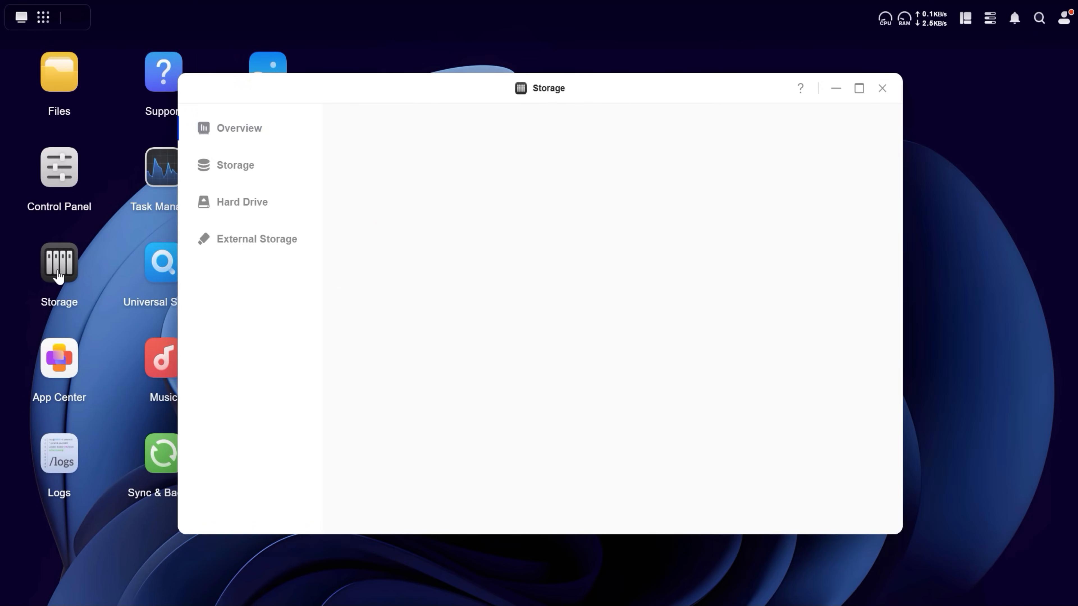
click(882, 88)
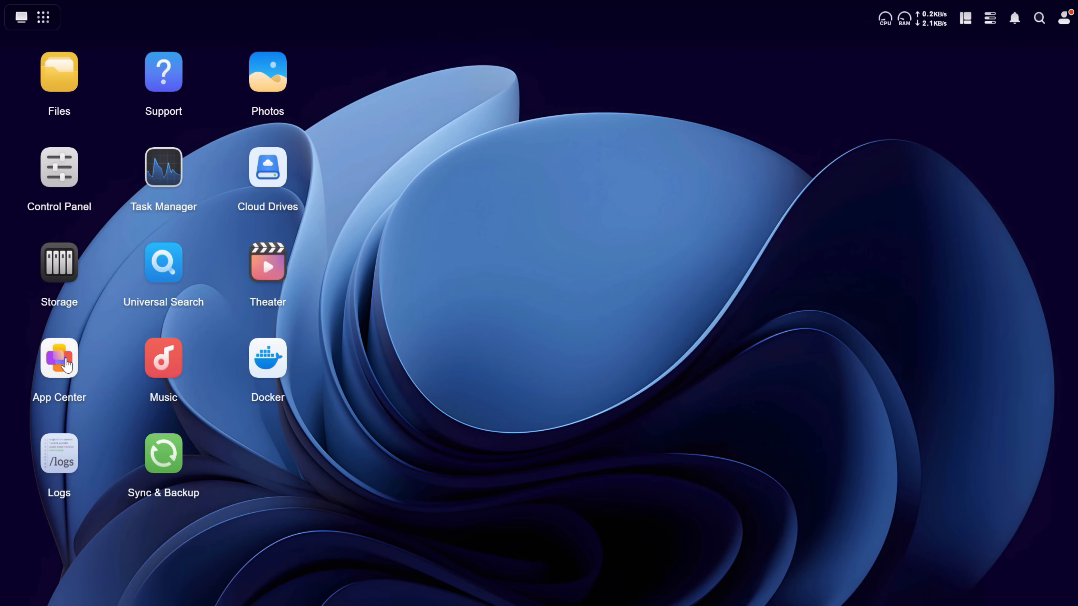
mouse_move(267, 266)
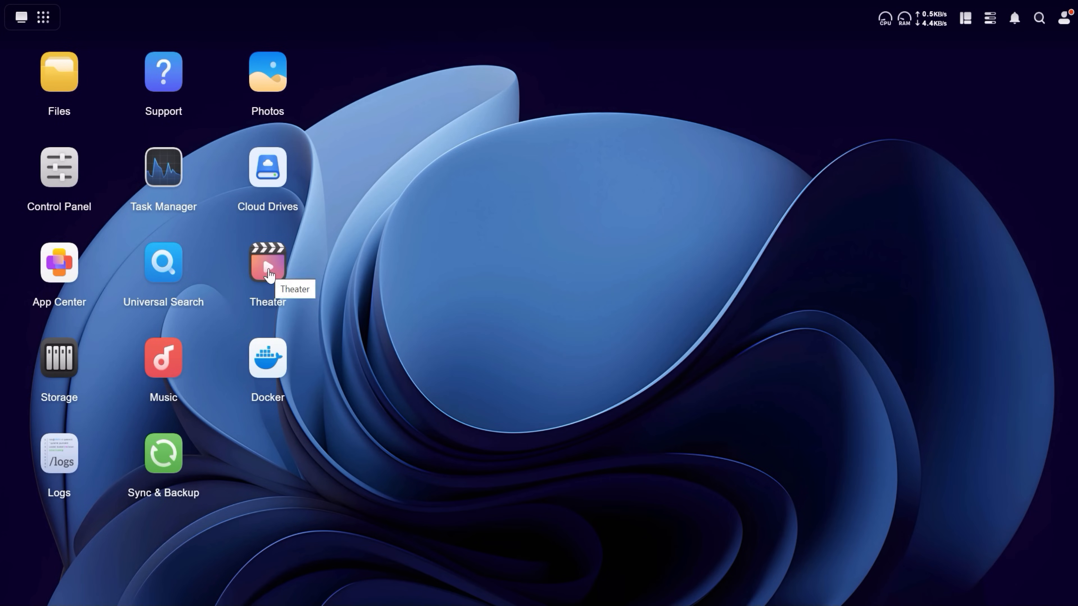
mouse_move(964, 18)
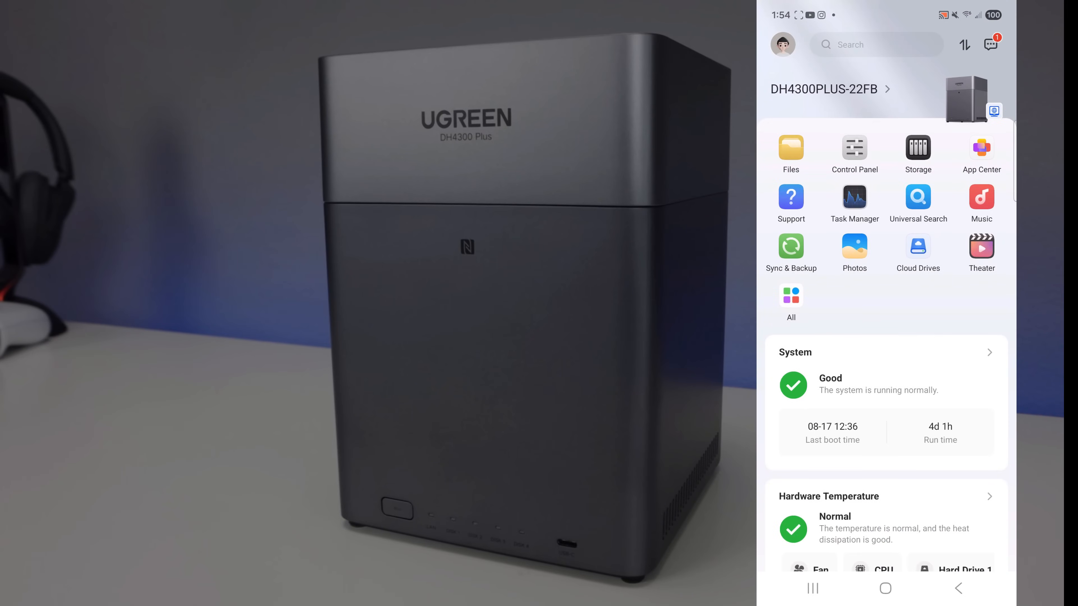
- View the NAS home screen in the mobile app with Good status and Normal temperature
click(854, 249)
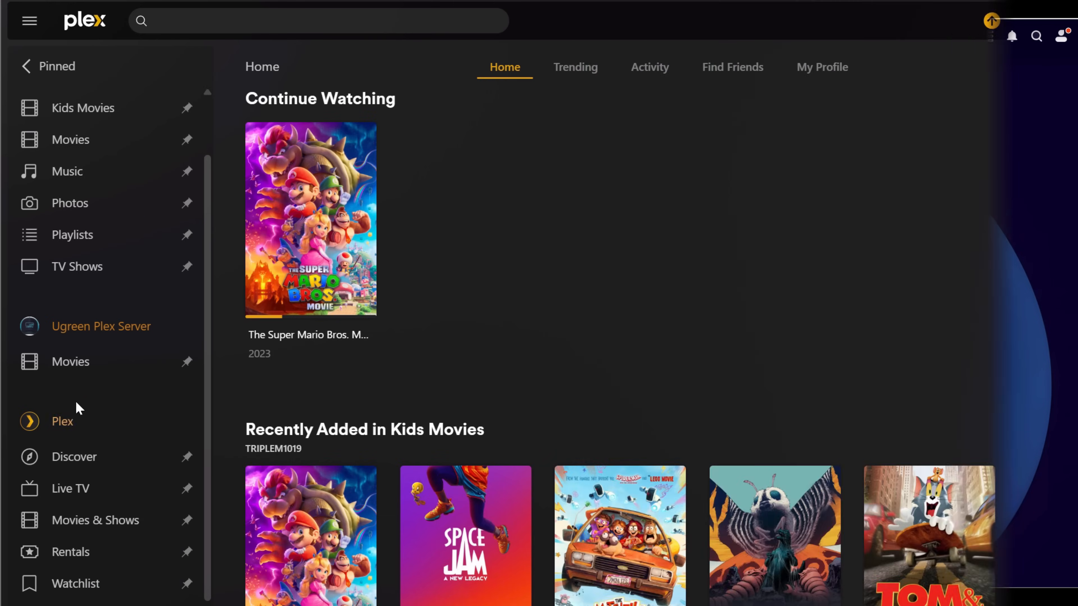
- View the Plex Home page with the Ugreen Plex Server library and Continue Watching row
click(101, 325)
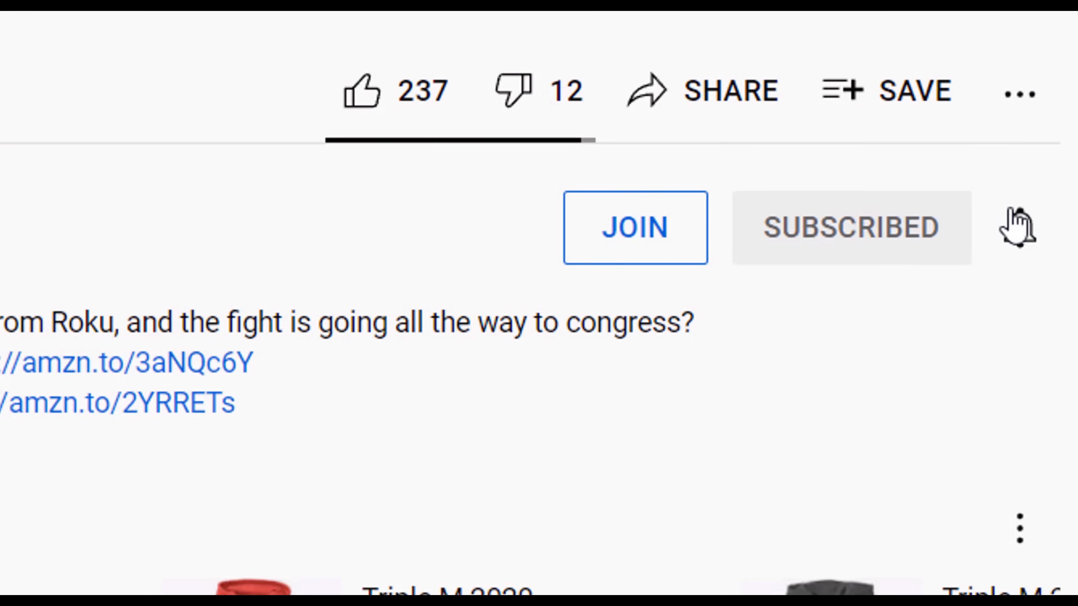
- Show the subscribed channel's notification choices All, Personalized and None
click(1019, 227)
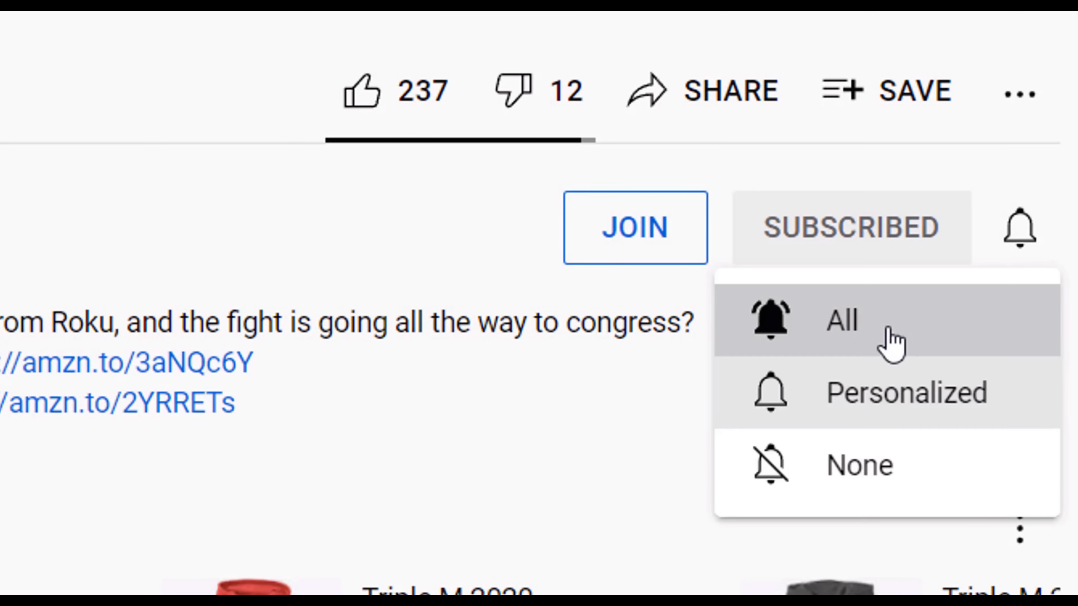